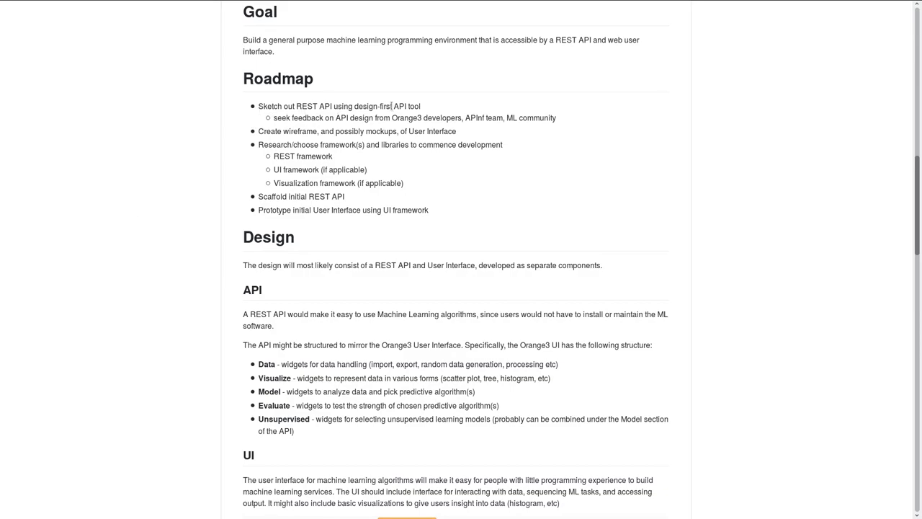
pyautogui.moveTo(212, 112)
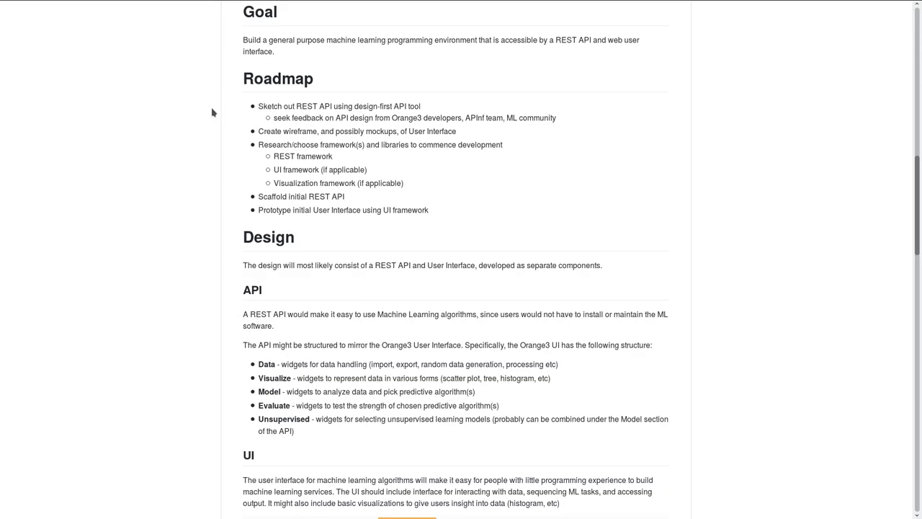
pyautogui.moveTo(279, 131)
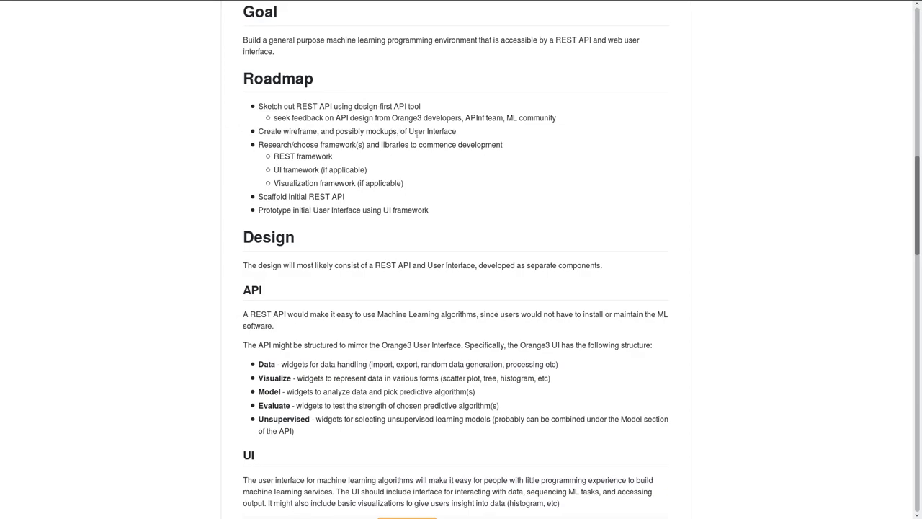
pyautogui.moveTo(268, 155)
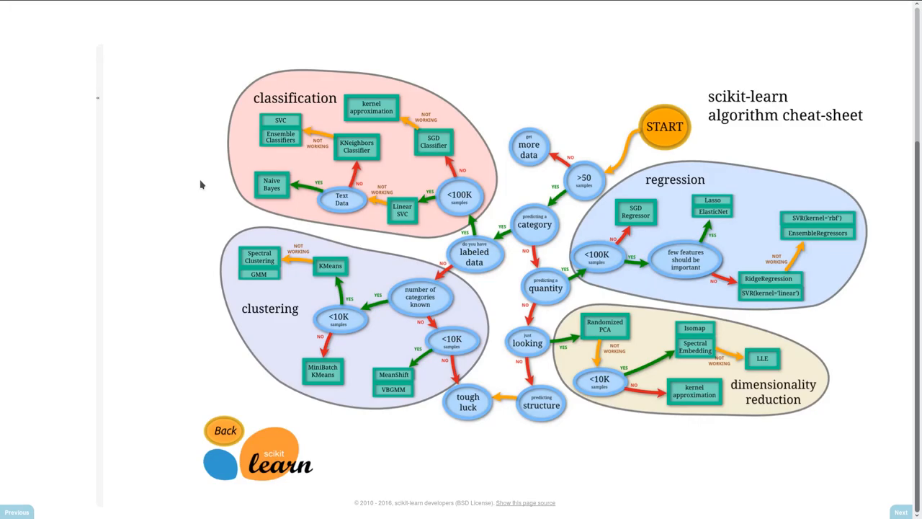
pyautogui.moveTo(630, 124)
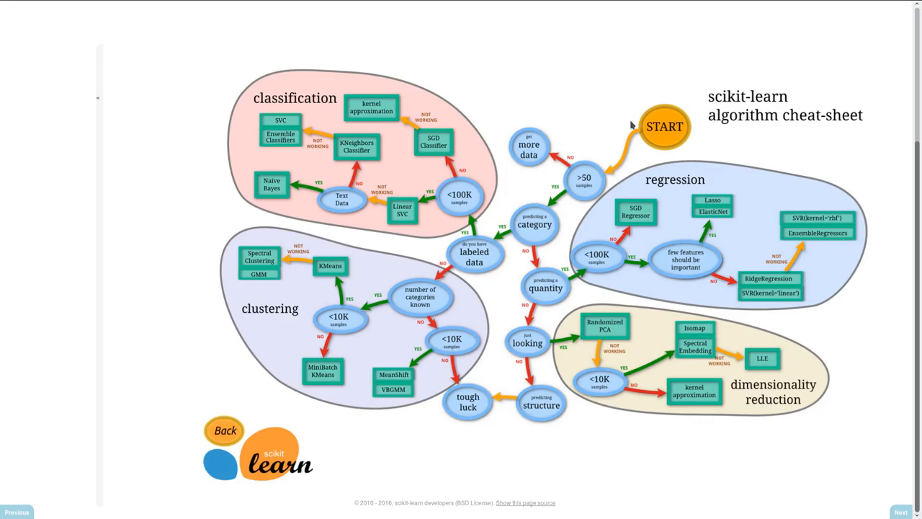
pyautogui.moveTo(267, 113)
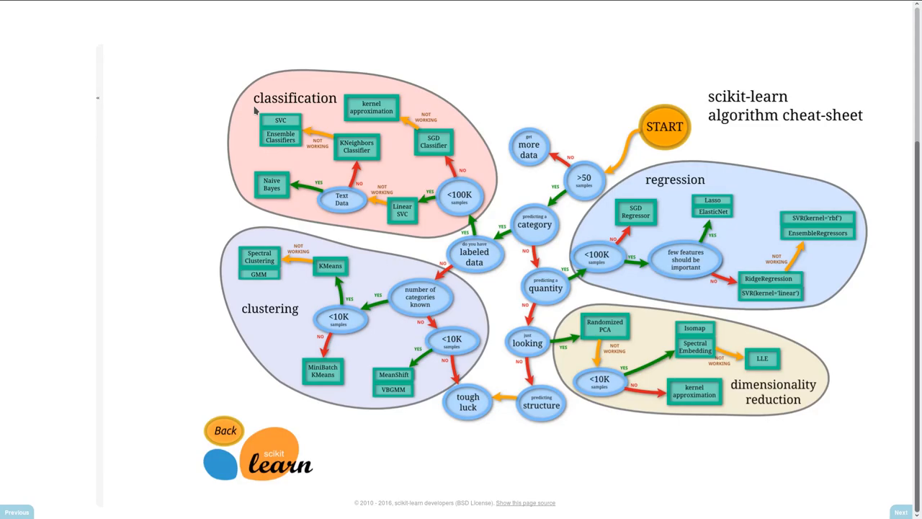
pyautogui.moveTo(663, 316)
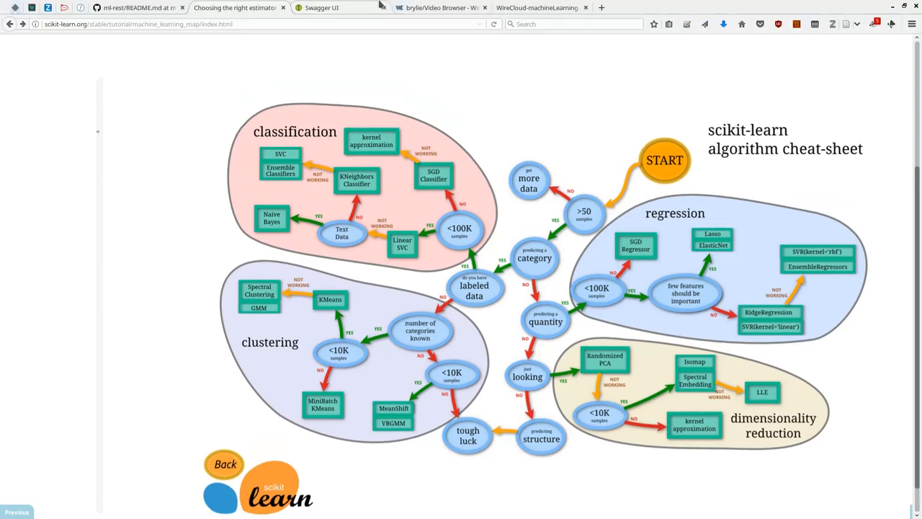
# - Switch to the Swagger tab showing the Machine Learning REST API documentation
pyautogui.click(325, 8)
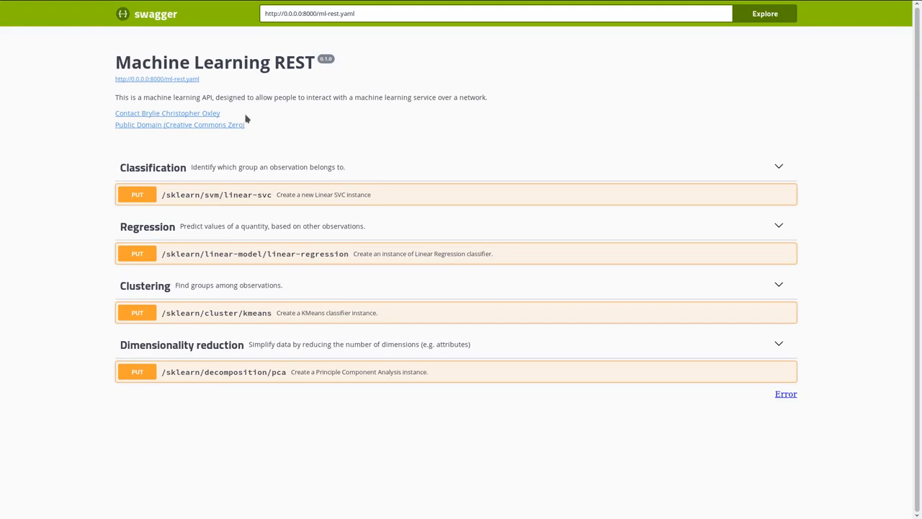
pyautogui.moveTo(180, 197)
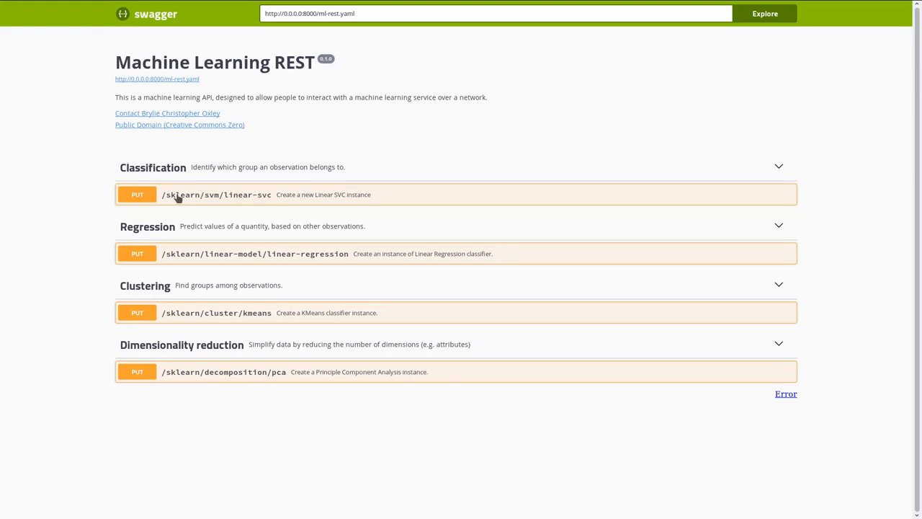
pyautogui.click(216, 194)
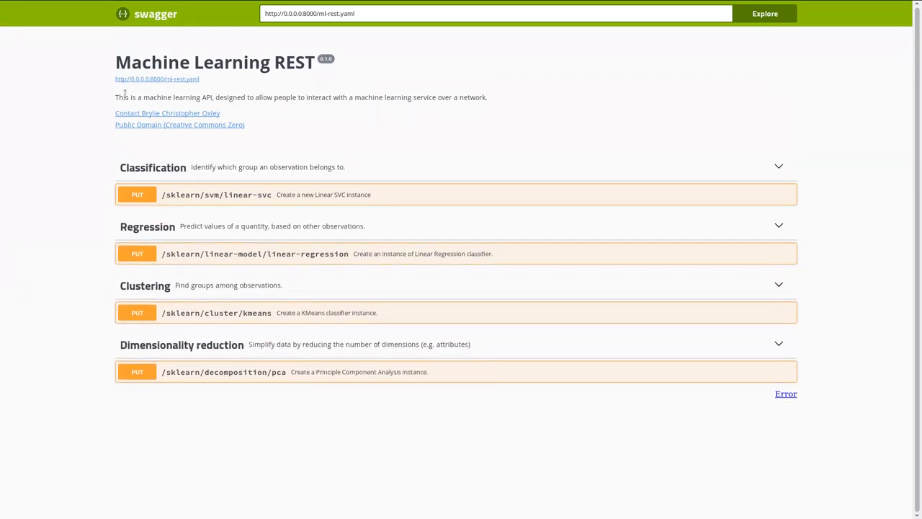
pyautogui.moveTo(62, 189)
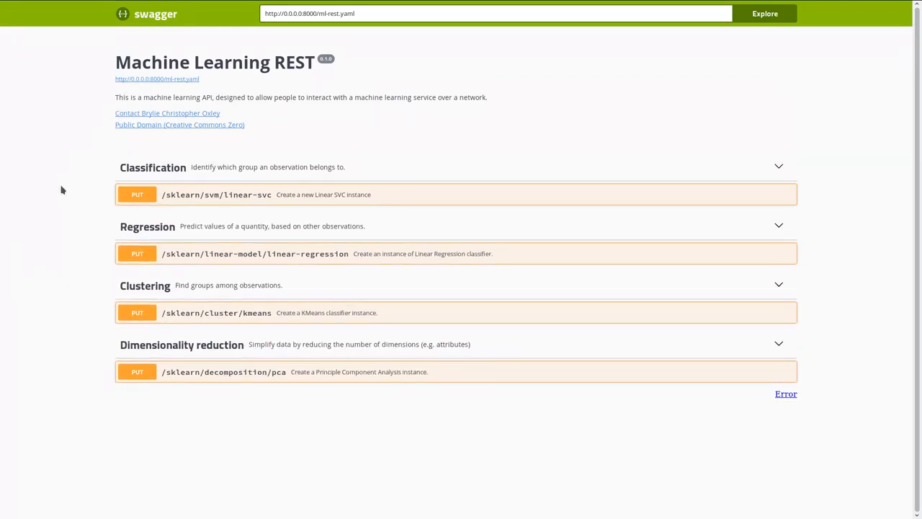
pyautogui.moveTo(249, 201)
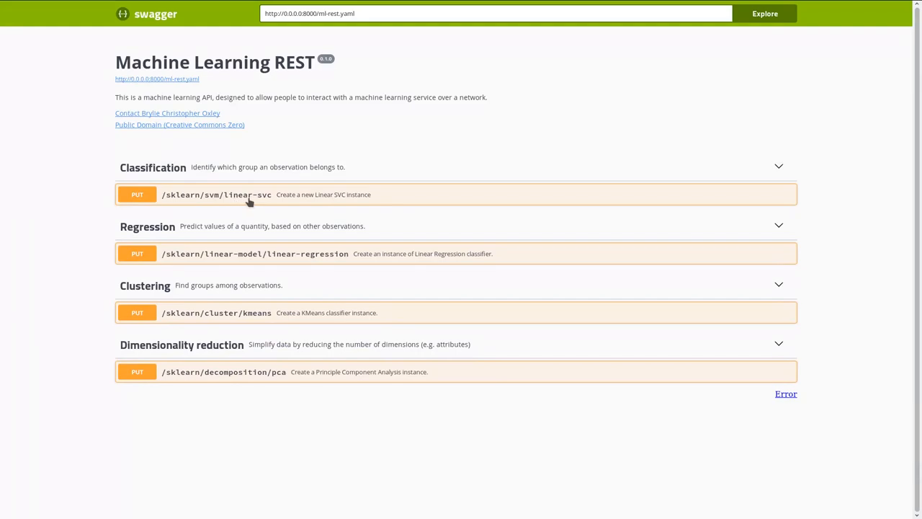
pyautogui.moveTo(182, 202)
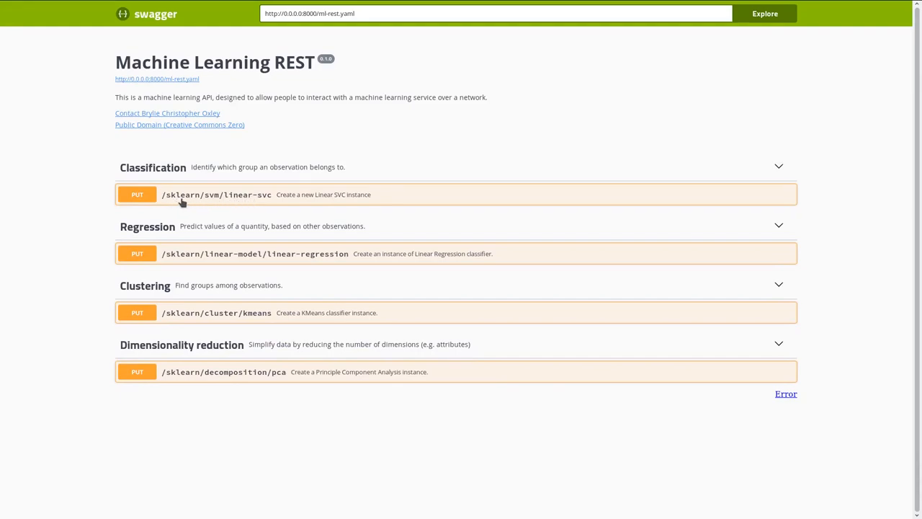
pyautogui.moveTo(250, 367)
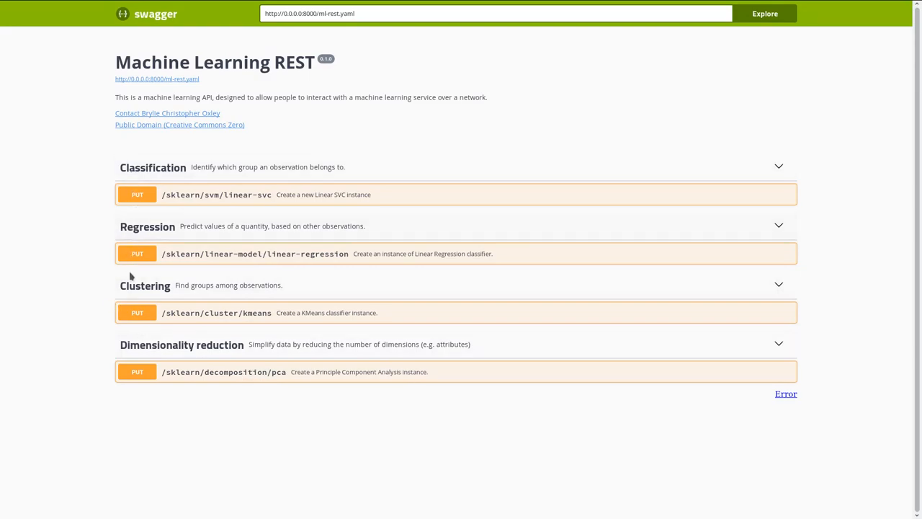
# - Expand PUT /sklearn/svm/linear-svc and scroll through its parameter list
pyautogui.click(216, 195)
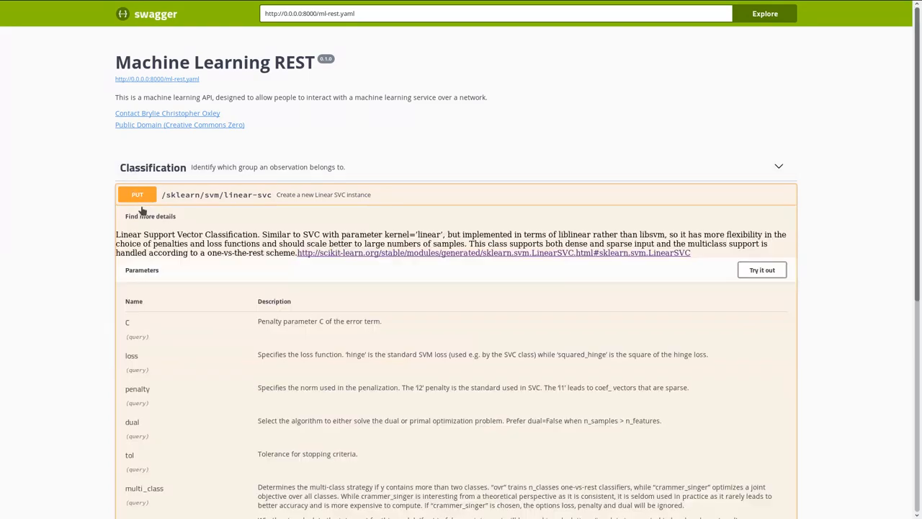
pyautogui.scroll(-3)
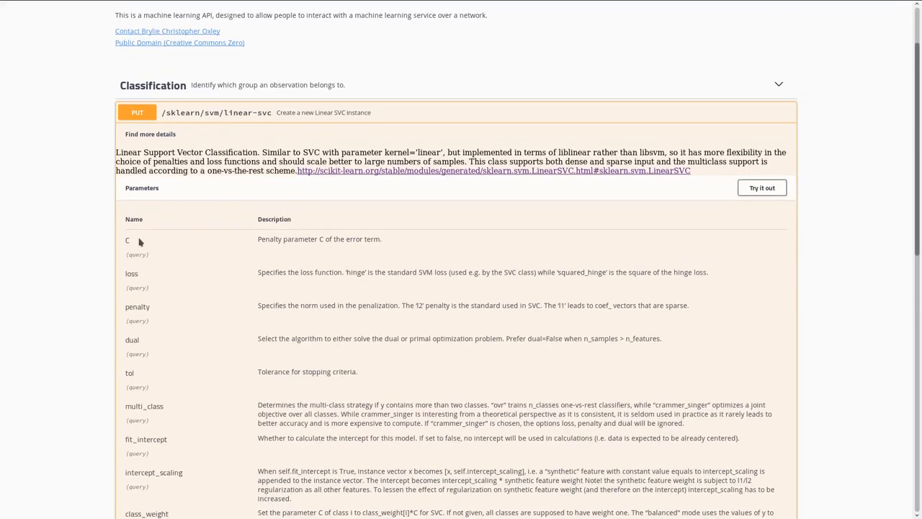
pyautogui.scroll(-3)
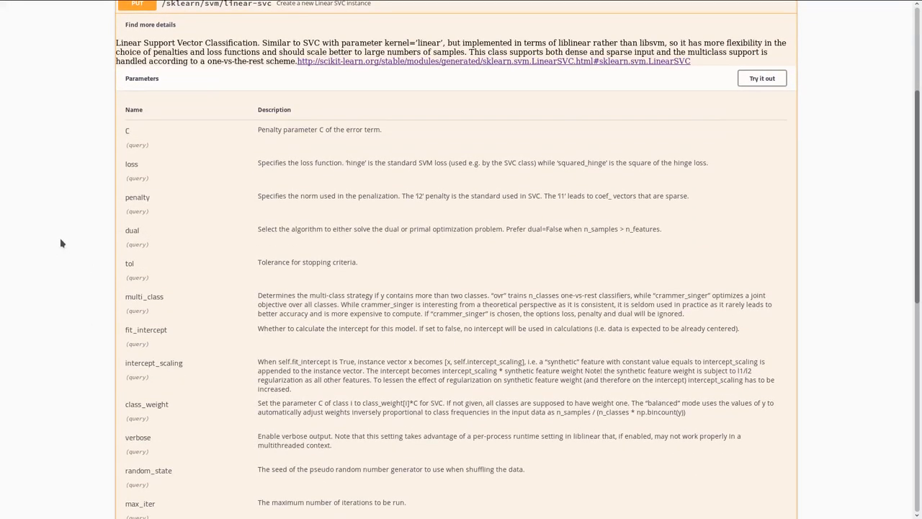
pyautogui.scroll(-3)
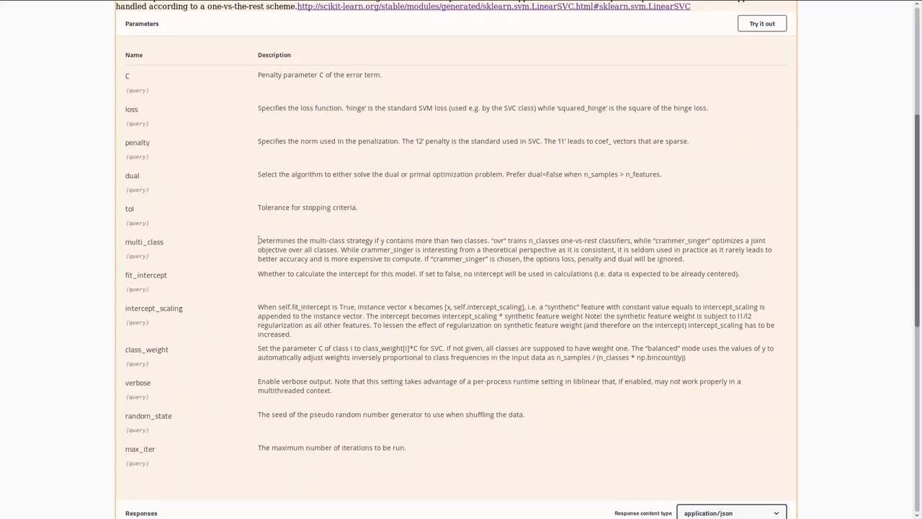
pyautogui.scroll(3)
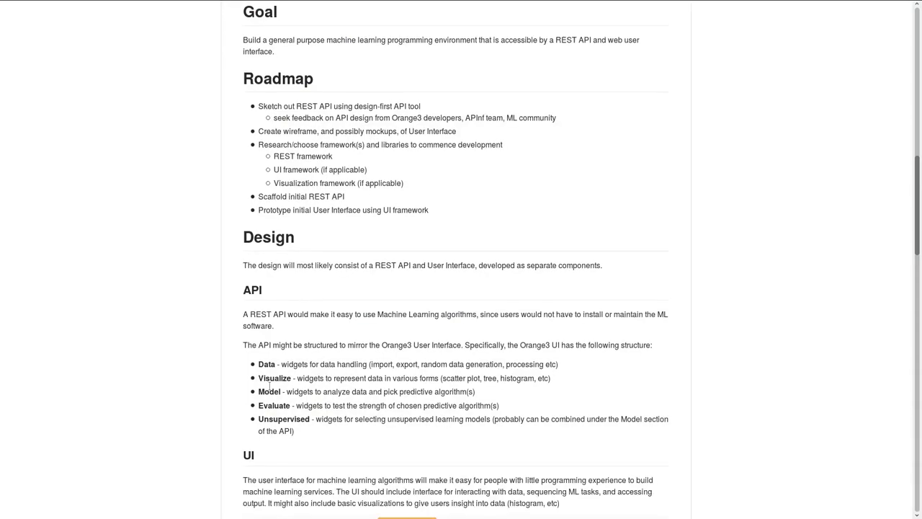
pyautogui.moveTo(494, 156)
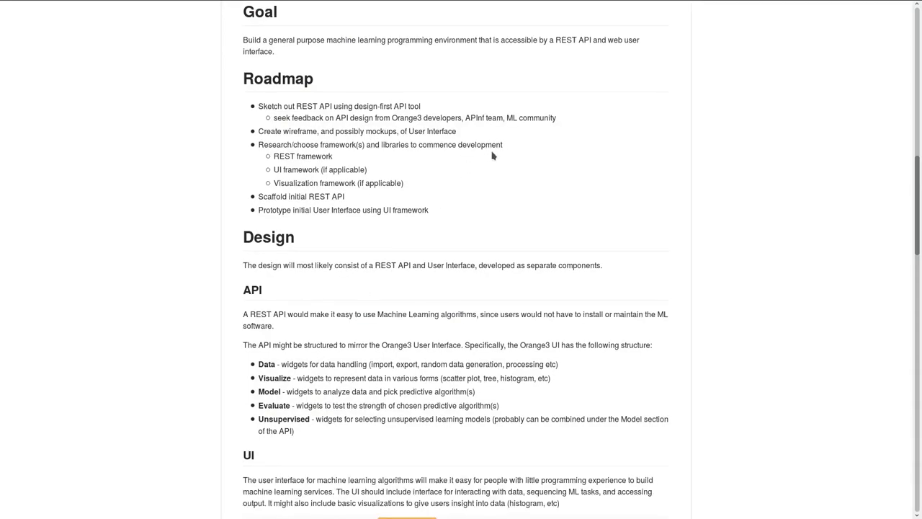
pyautogui.moveTo(476, 131)
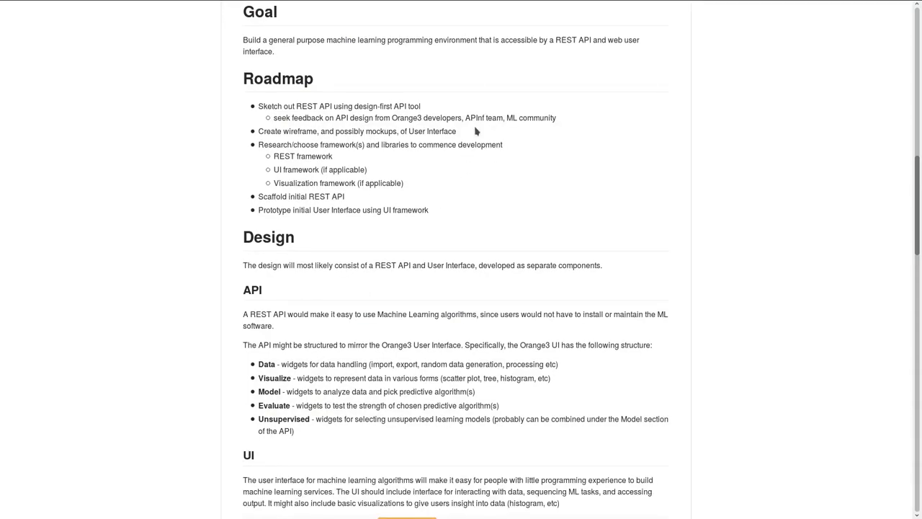
# - Return to the GitHub README tab with the Goal, Roadmap and Design sections
pyautogui.click(436, 8)
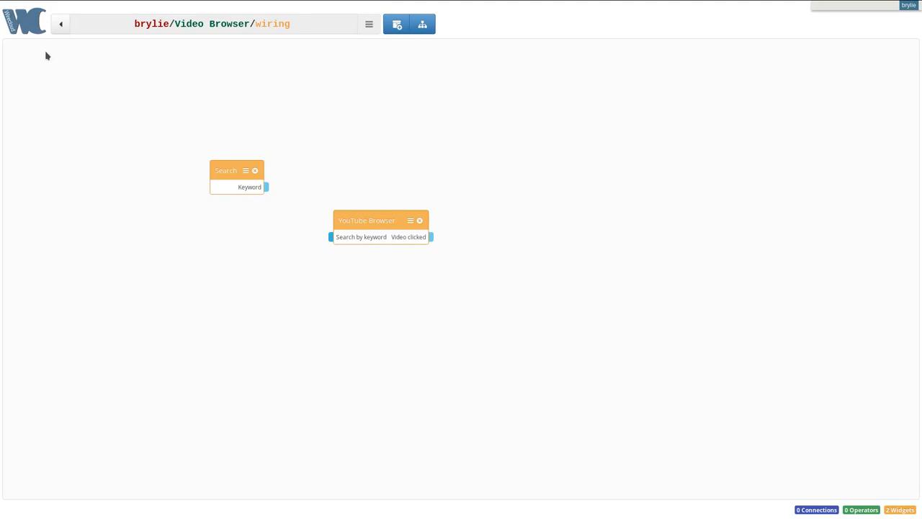
pyautogui.moveTo(272, 140)
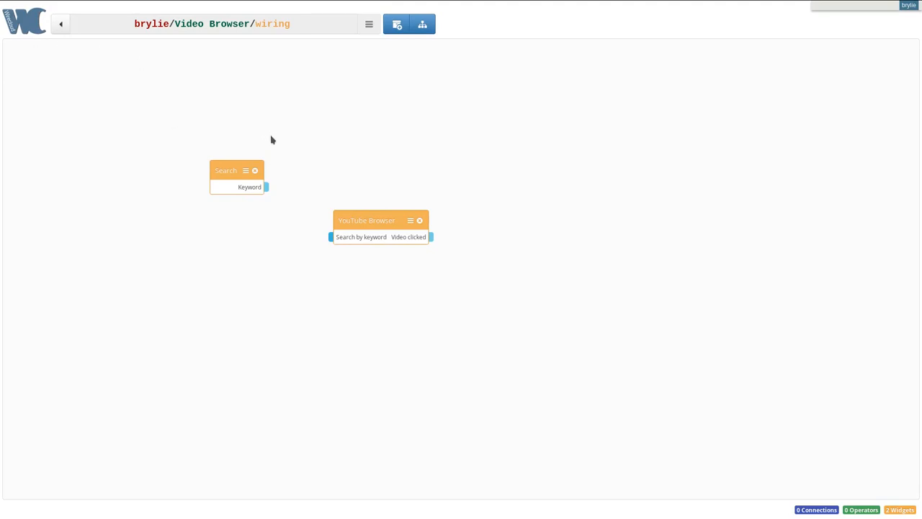
pyautogui.moveTo(287, 157)
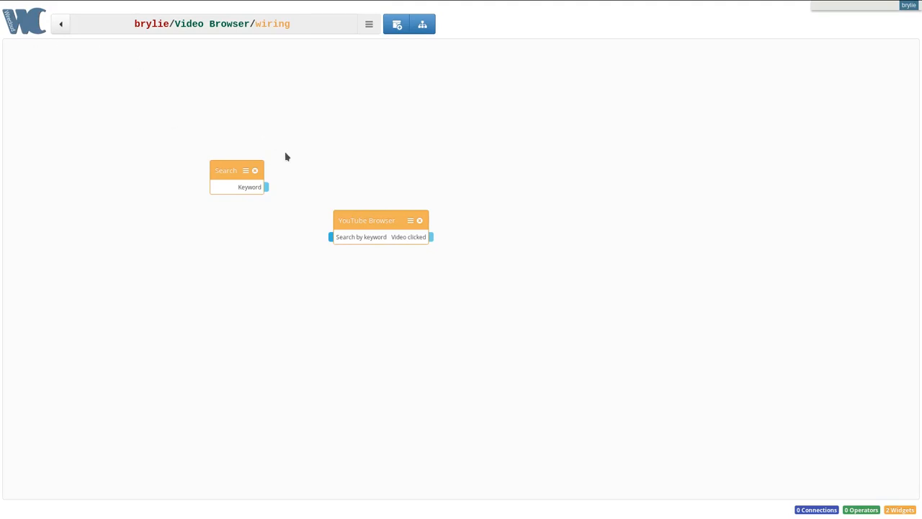
pyautogui.moveTo(253, 205)
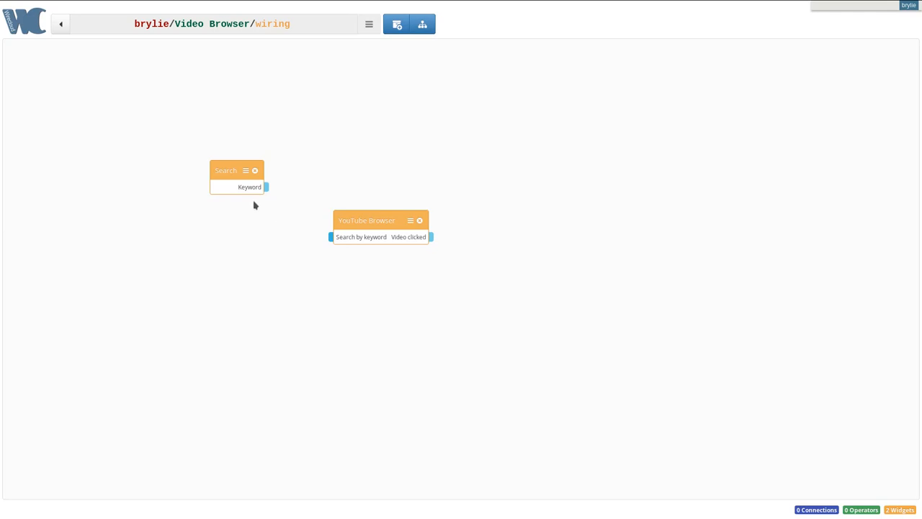
# - Wire Search's Keyword output to YouTube Browser's 'Search by keyword' input and align the blocks
pyautogui.moveTo(267, 187); pyautogui.dragTo(333, 237)
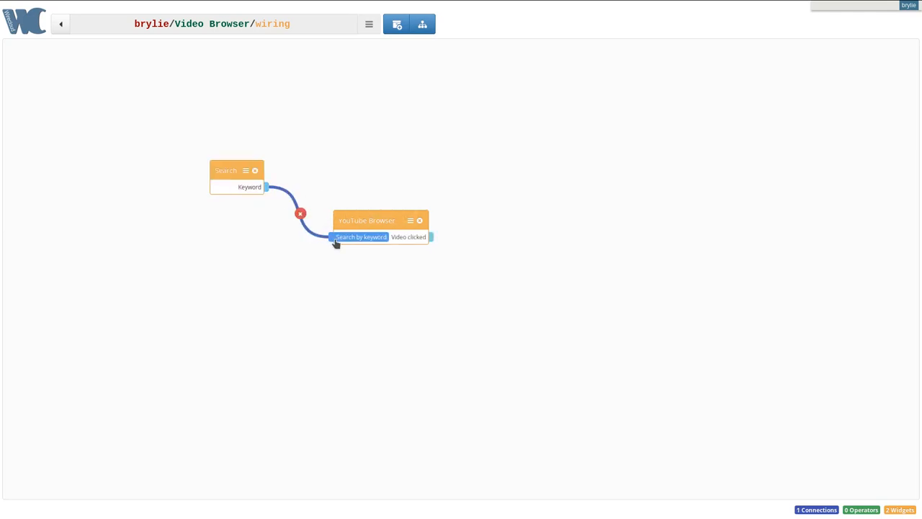
pyautogui.moveTo(366, 220); pyautogui.dragTo(388, 175)
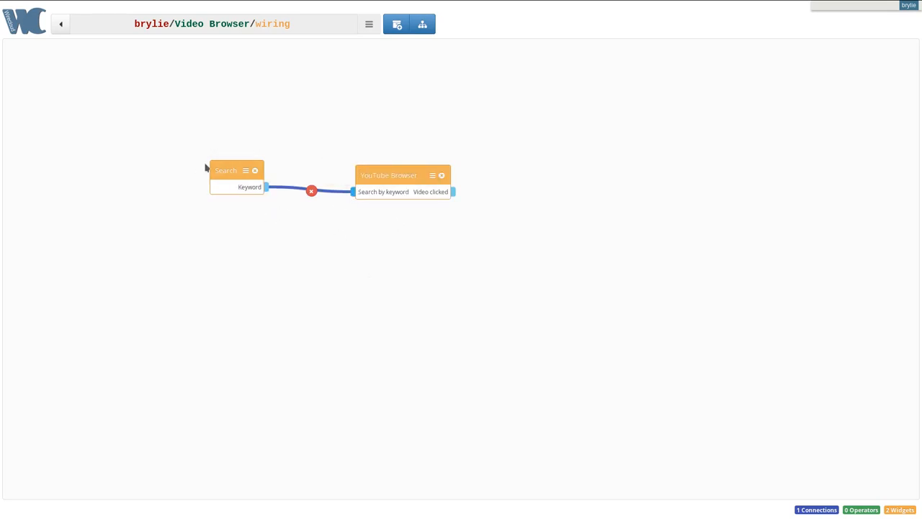
pyautogui.moveTo(398, 24)
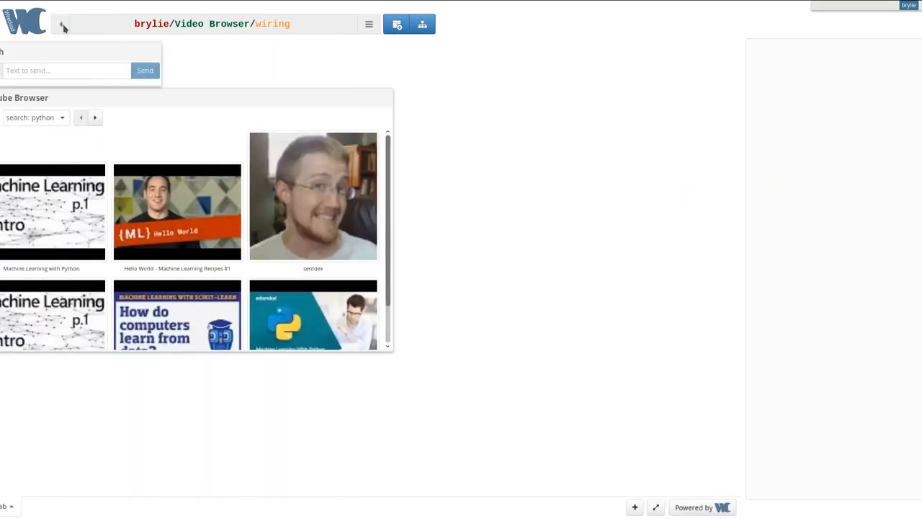
# - Back on the Video Browser dashboard, send 'python machine' from the Search widget
pyautogui.click(397, 24)
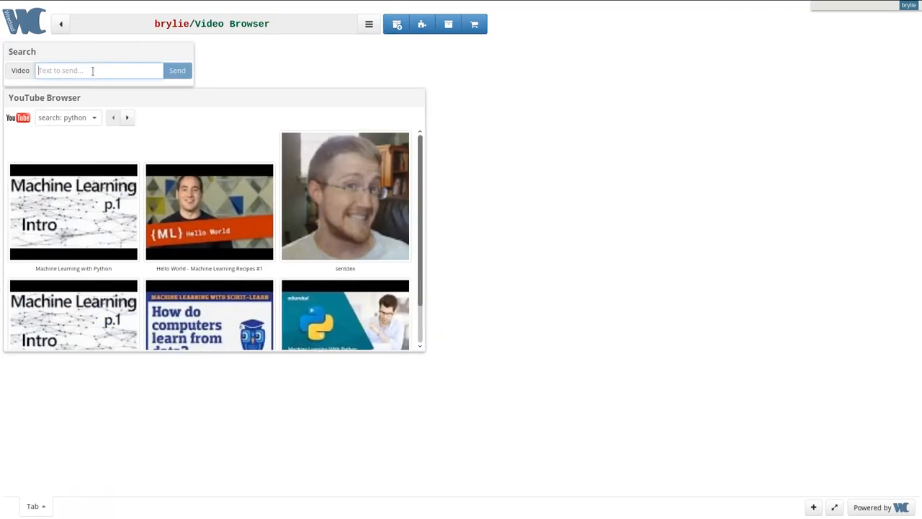
pyautogui.write('python machine')
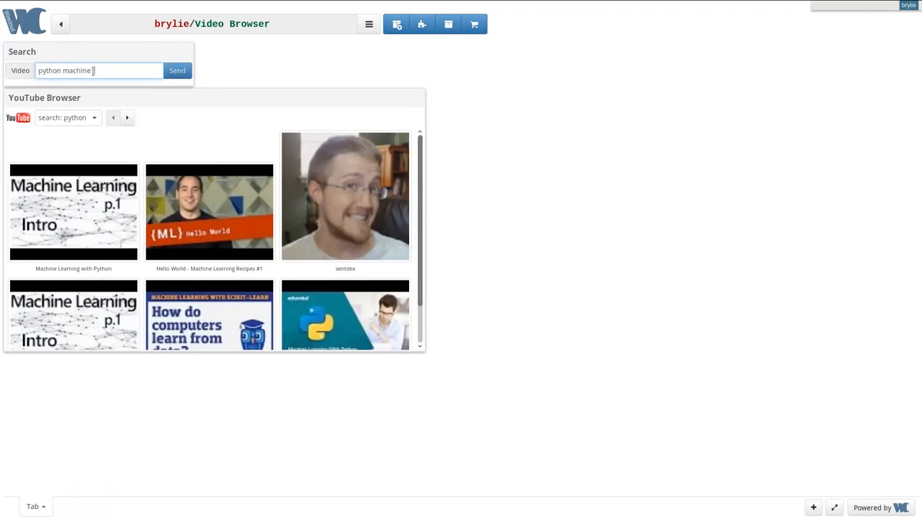
pyautogui.click(177, 70)
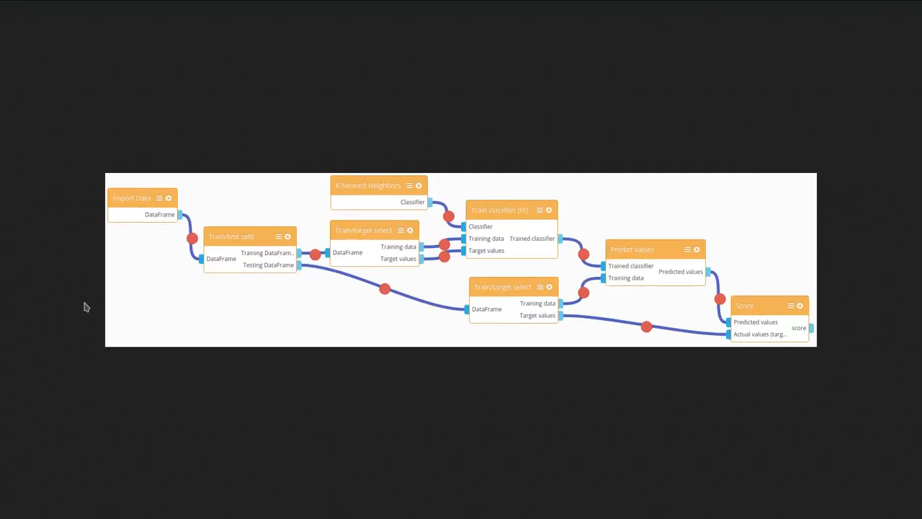
pyautogui.moveTo(12, 197)
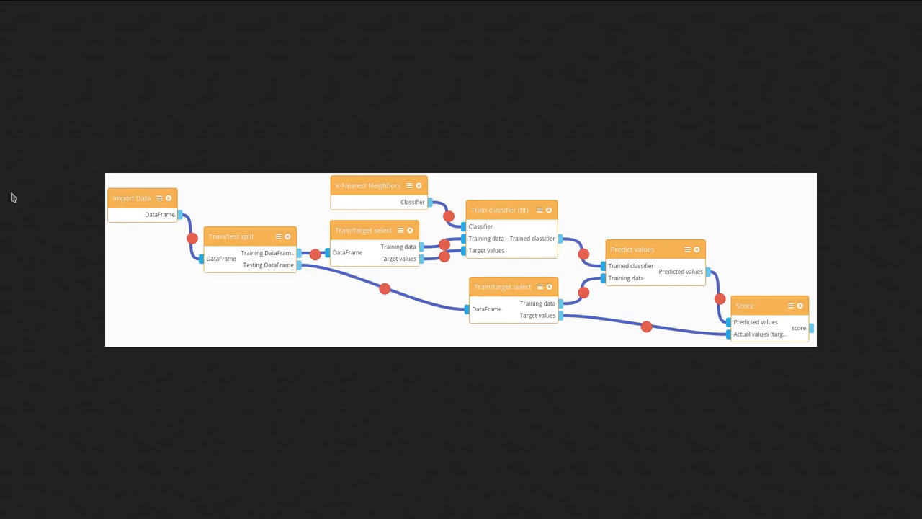
pyautogui.moveTo(69, 230)
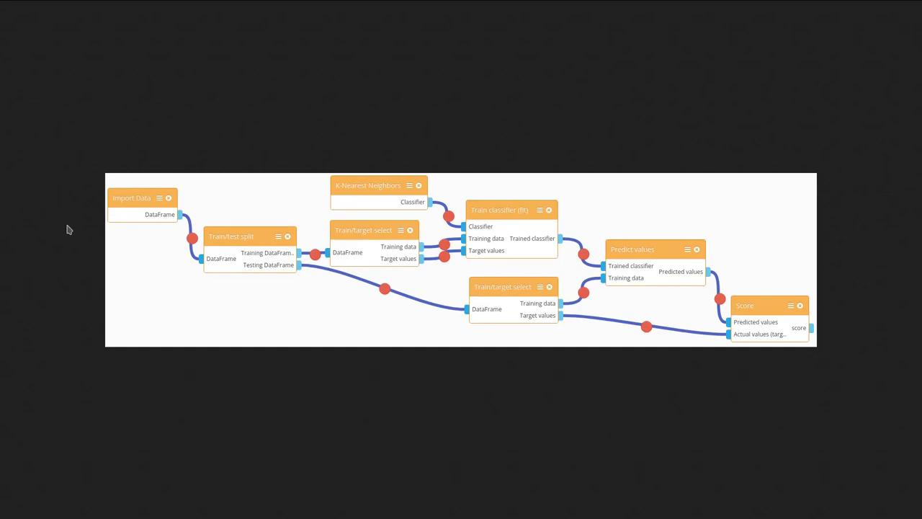
pyautogui.moveTo(383, 255)
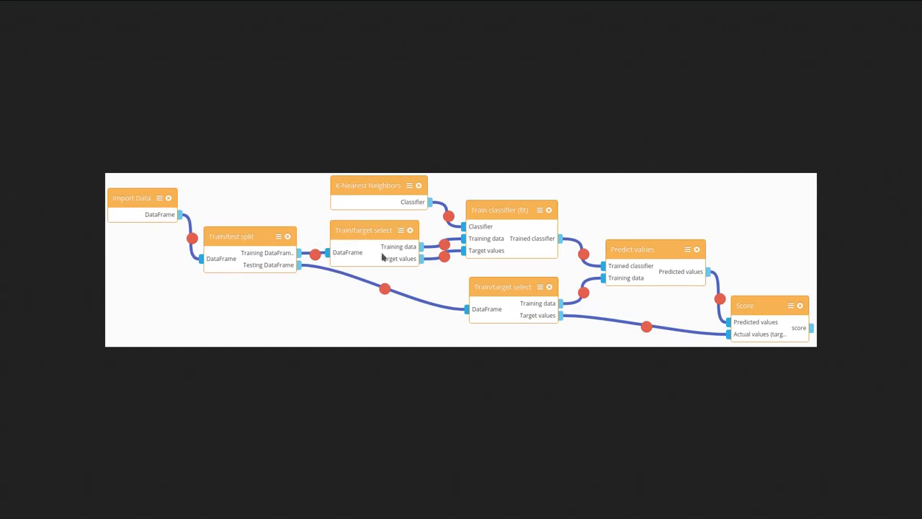
pyautogui.moveTo(846, 289)
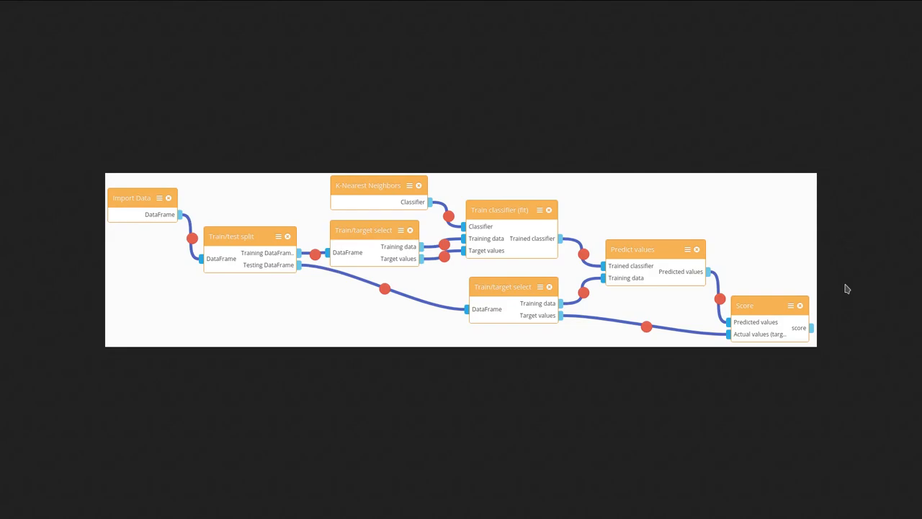
pyautogui.moveTo(814, 214)
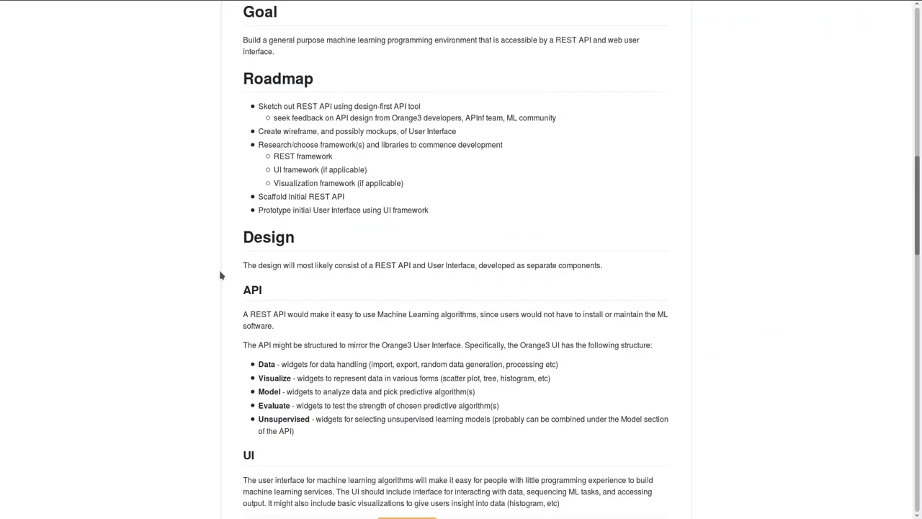
pyautogui.moveTo(239, 156)
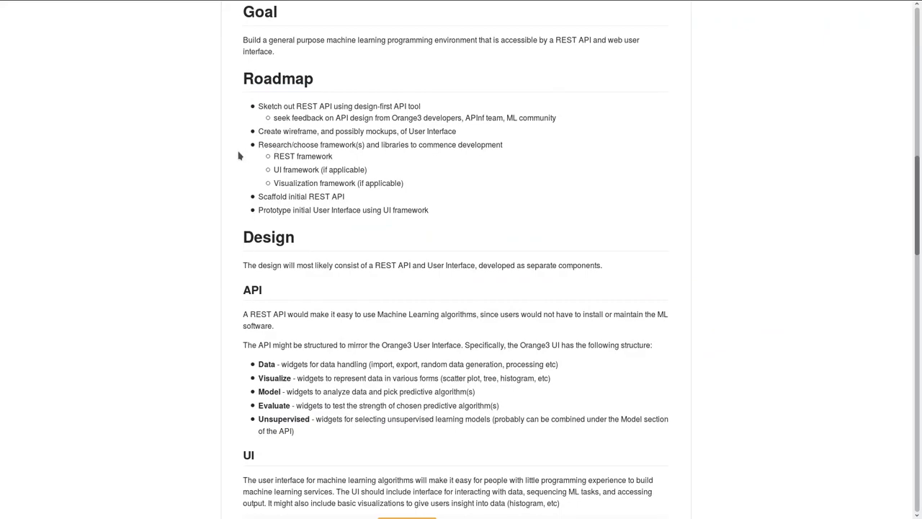
pyautogui.moveTo(570, 159)
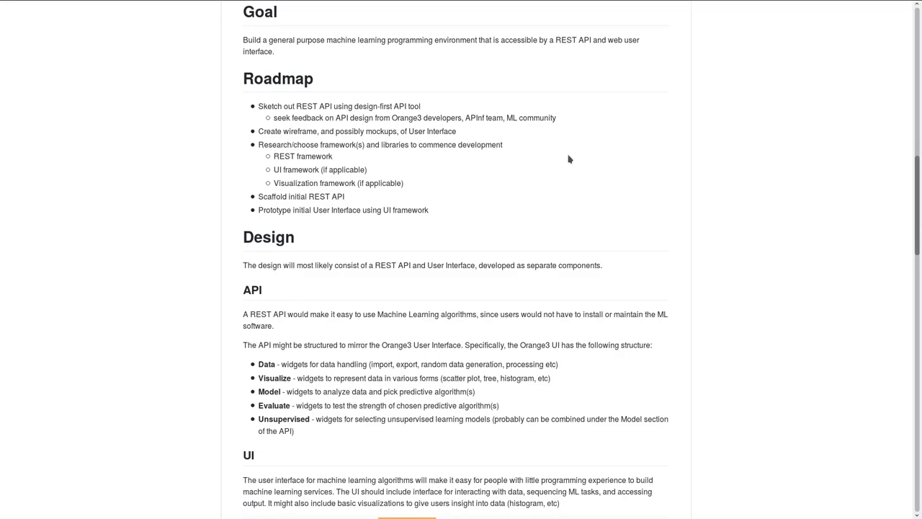
pyautogui.moveTo(574, 168)
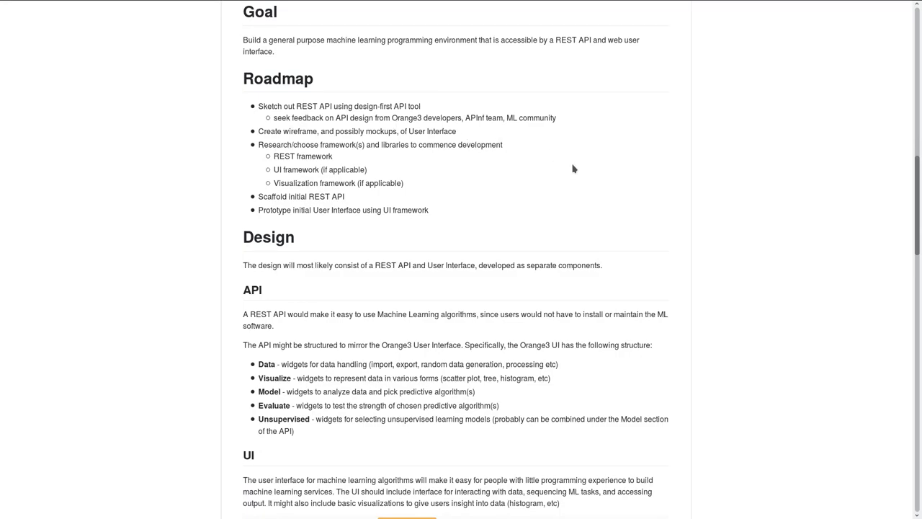
pyautogui.moveTo(492, 135)
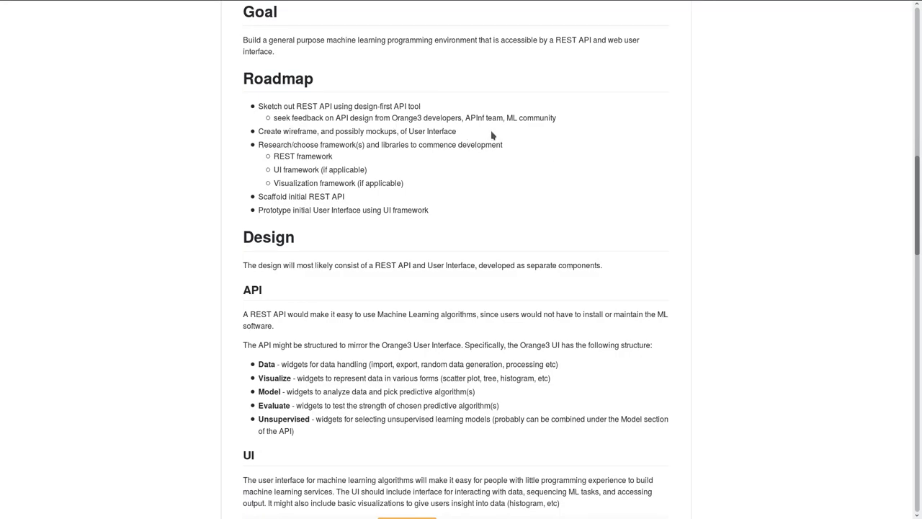
pyautogui.moveTo(627, 201)
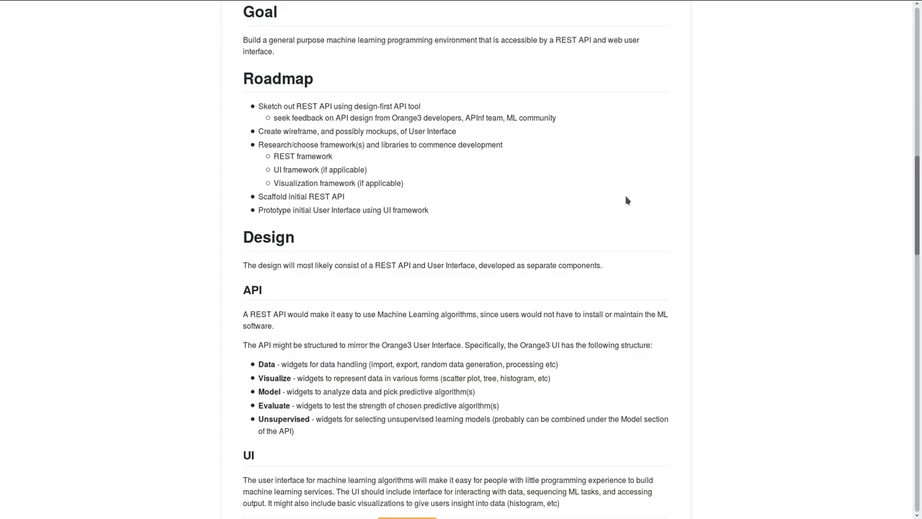
pyautogui.moveTo(637, 199)
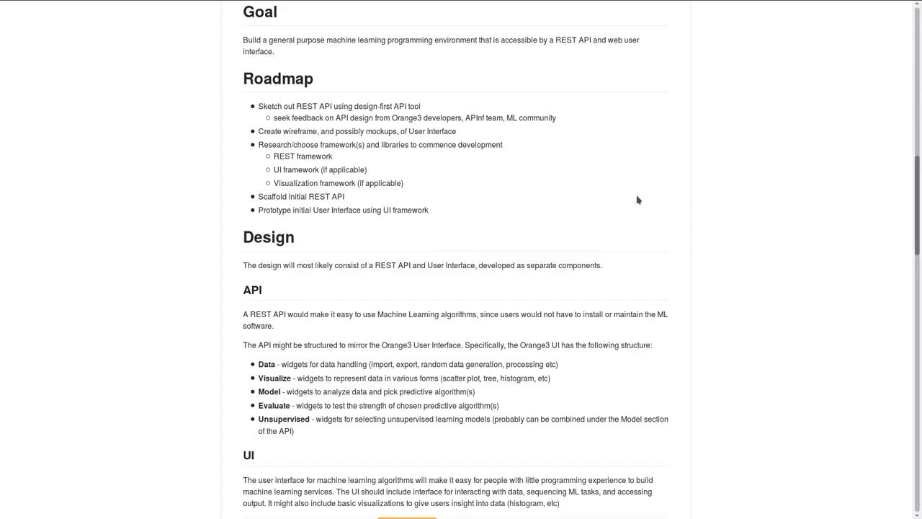